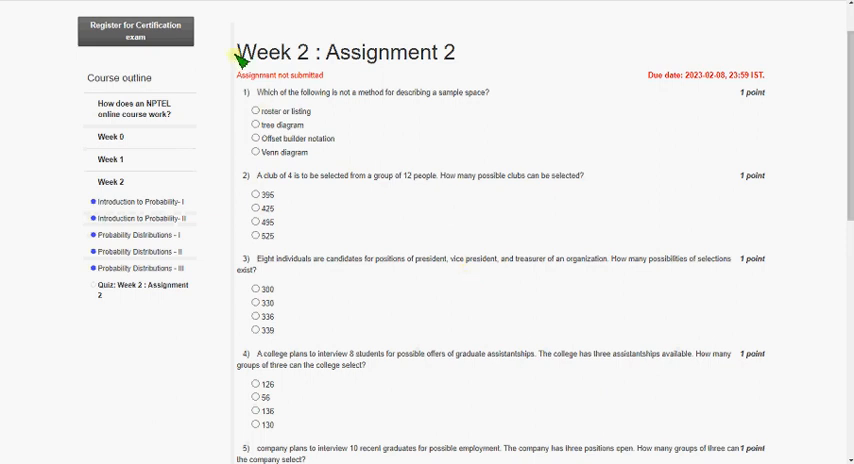
mouse_move(390, 122)
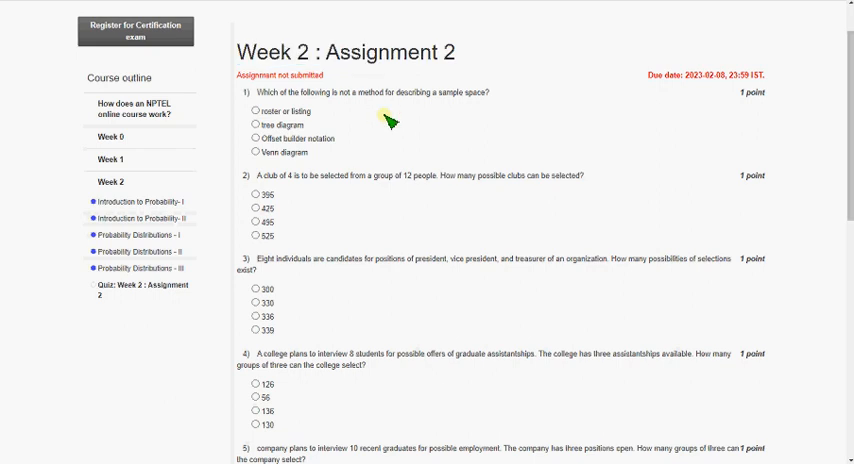
- Answer question 1 on describing a sample space with 'Offset builder notation'
double_click(252, 92)
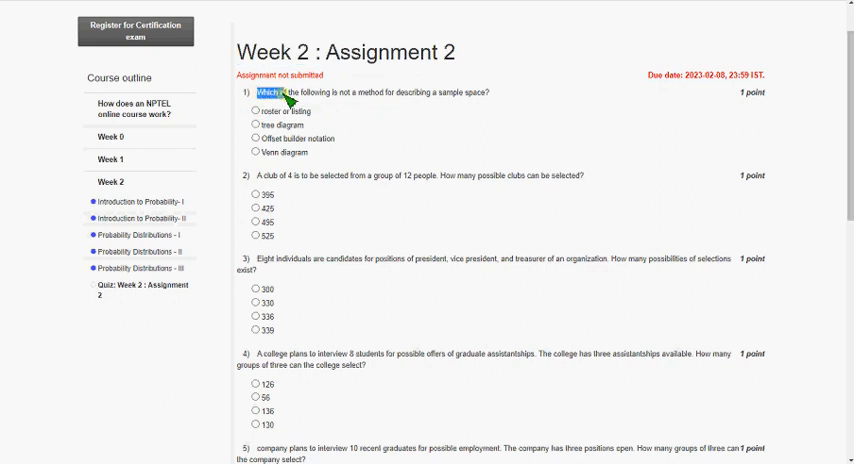
drag(236, 92, 490, 92)
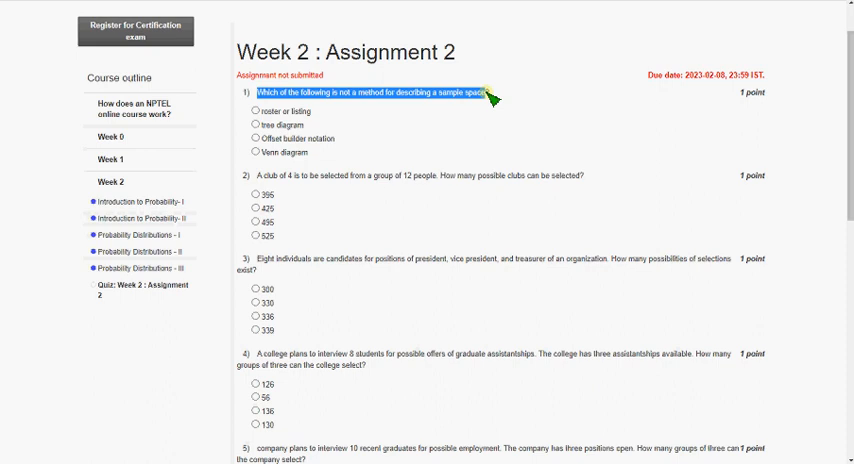
mouse_move(454, 156)
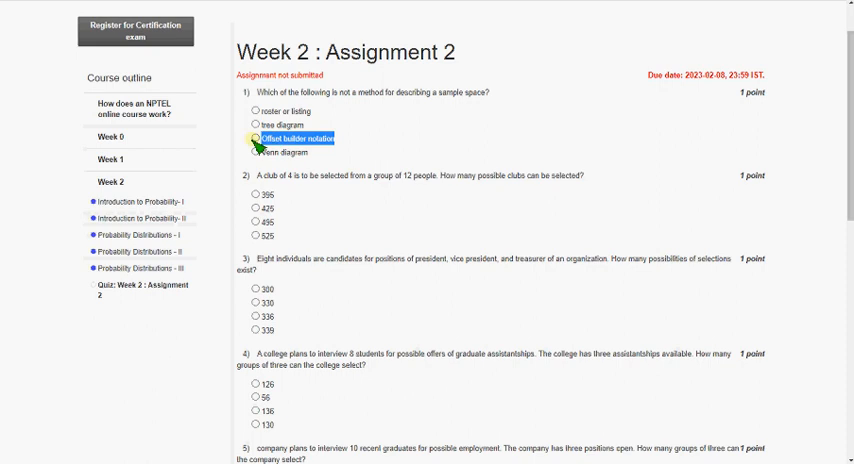
click(252, 138)
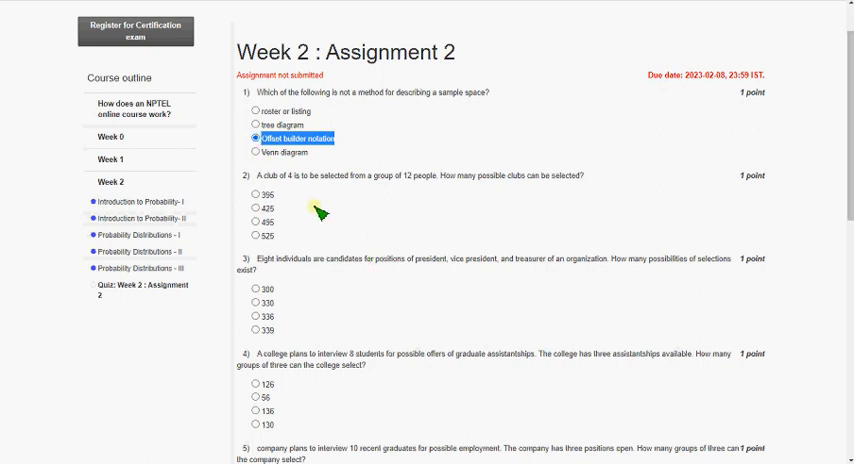
- Answer question 2 (club of 4 from 12 people) with 495 and start reading question 3
scroll(down, 3)
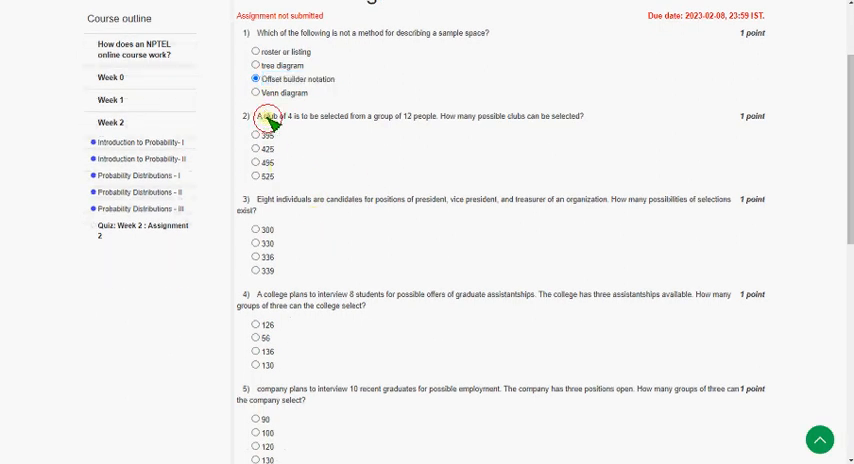
drag(258, 116, 444, 116)
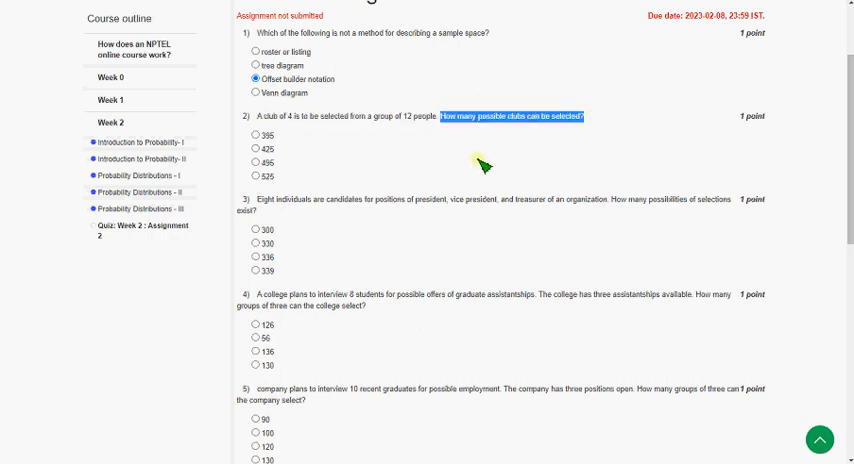
mouse_move(390, 196)
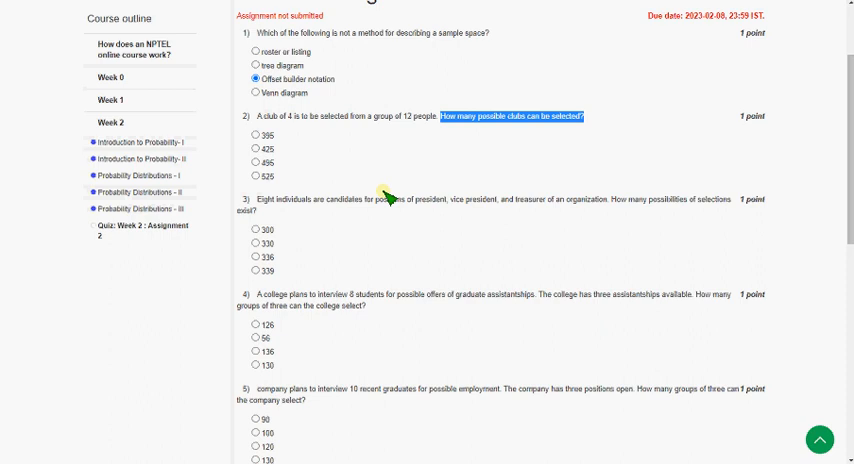
click(258, 164)
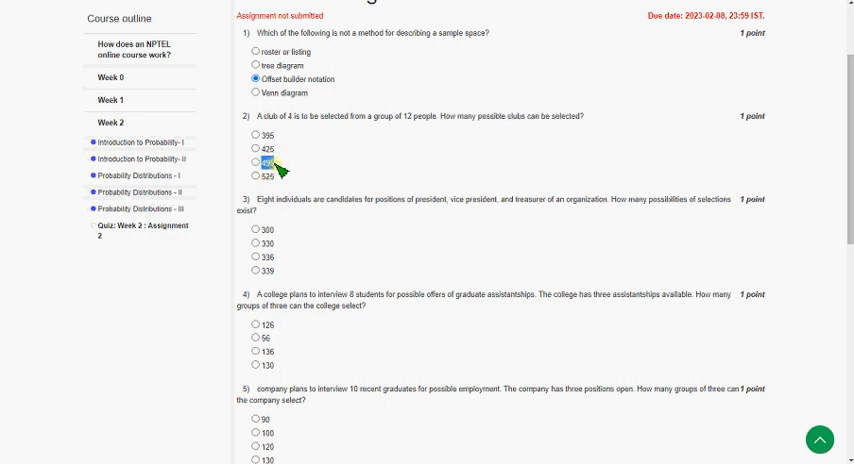
click(252, 164)
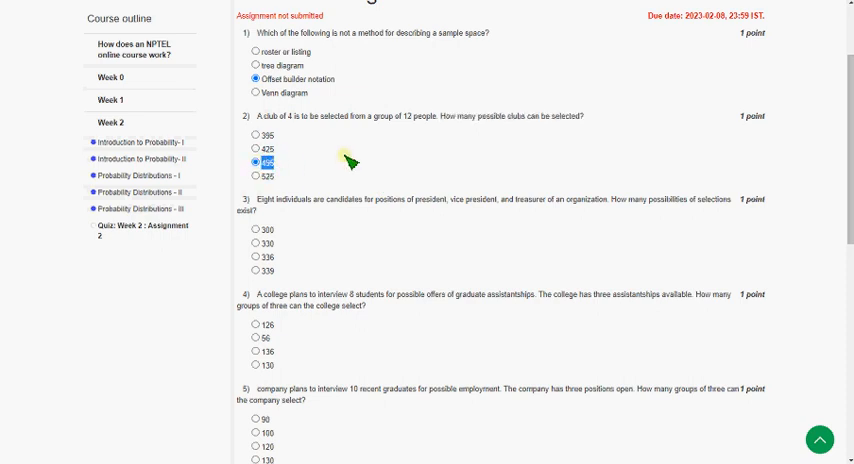
scroll(down, 3)
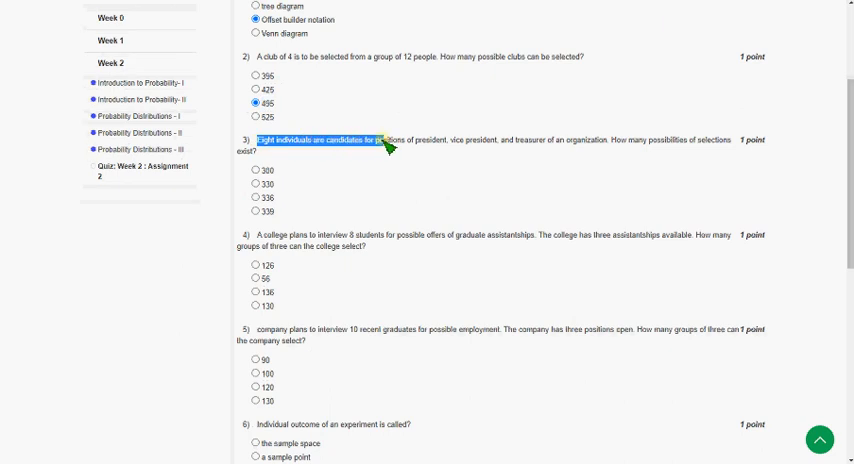
drag(310, 140, 564, 140)
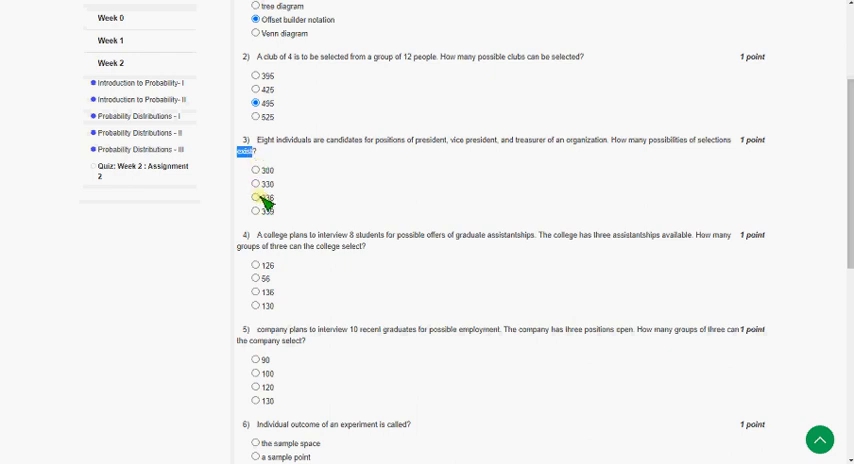
- Answer question 3 with 336 and question 4 on assistantship groups with 56
click(256, 198)
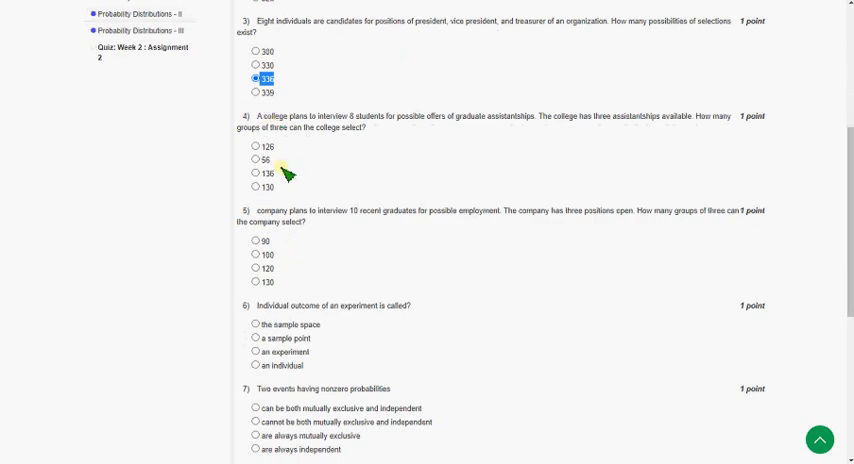
drag(252, 116, 370, 116)
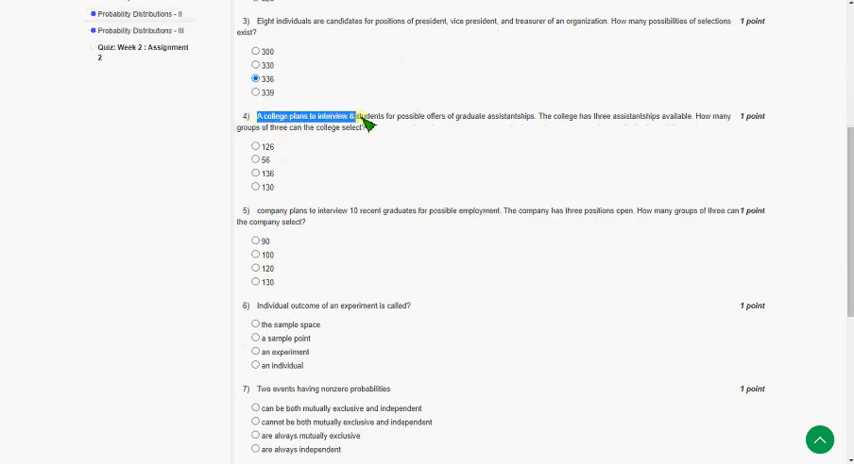
drag(370, 124, 520, 128)
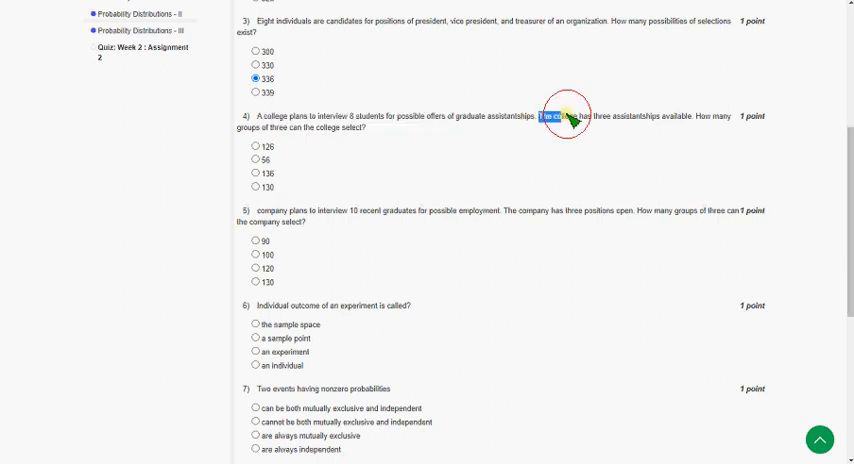
drag(542, 116, 680, 116)
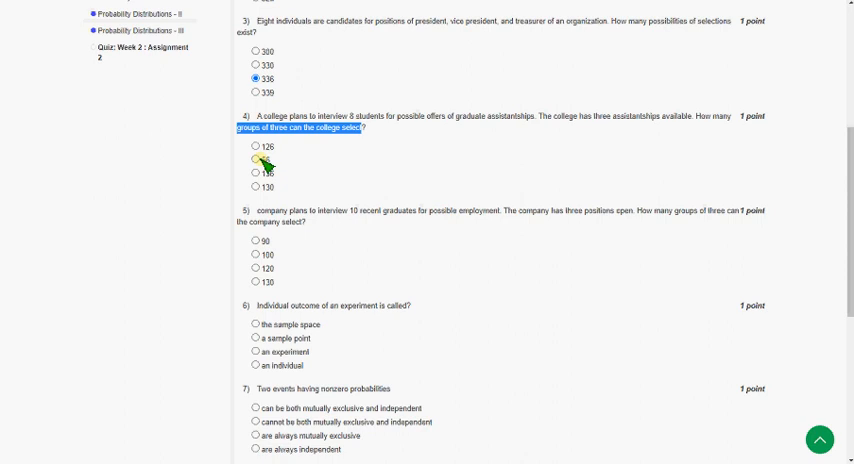
click(252, 160)
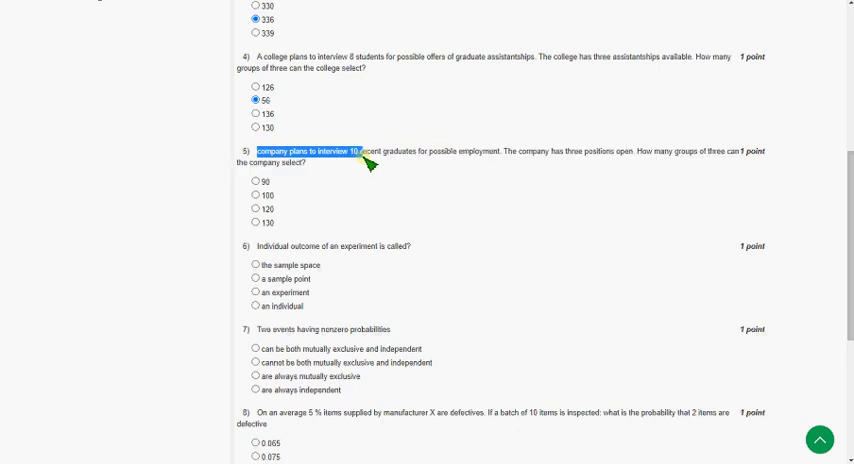
- Read question 5, then answer question 6 with 'a sample point'
drag(370, 152, 468, 152)
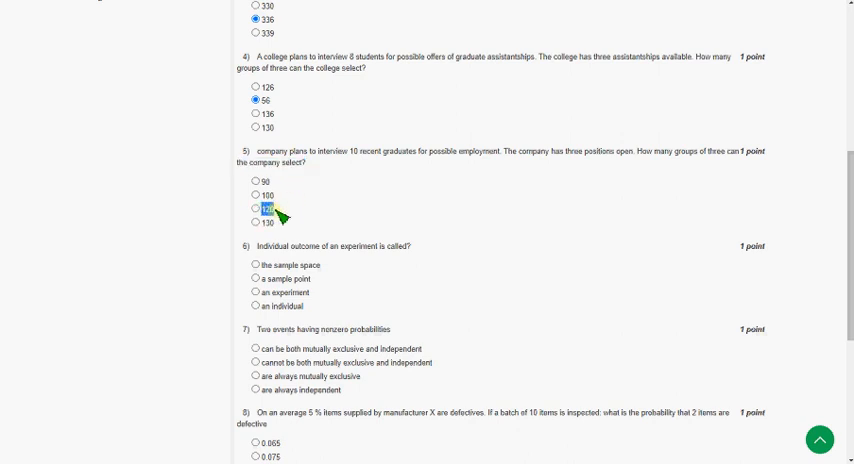
scroll(down, 3)
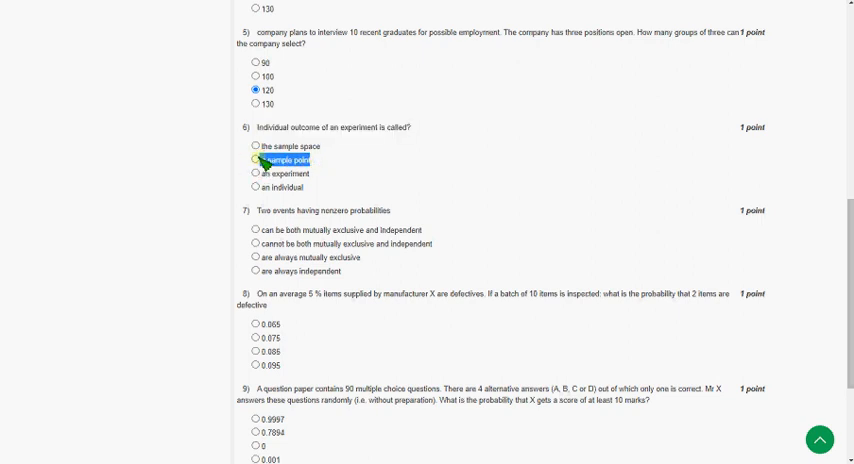
click(244, 160)
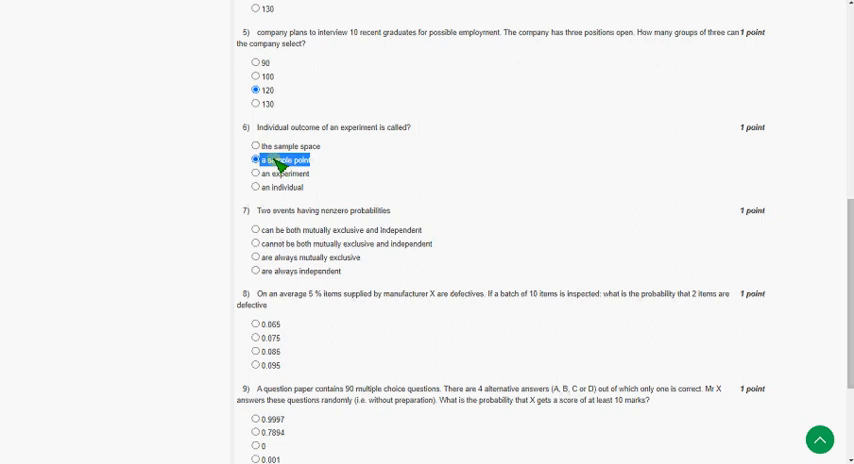
- Answer question 7 with 'cannot be both mutually exclusive and independent'
scroll(down, 3)
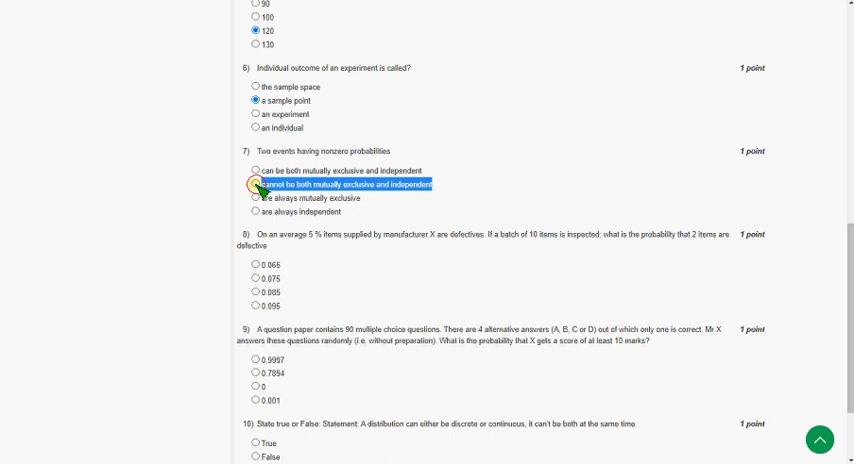
click(252, 184)
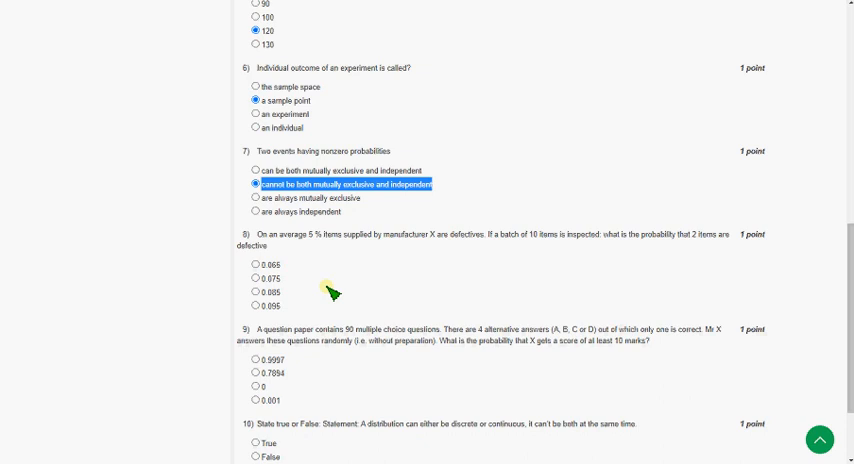
mouse_move(328, 292)
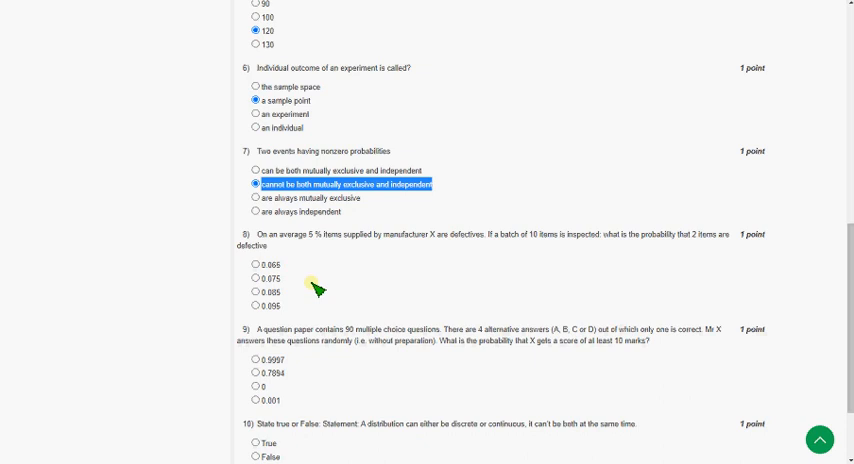
mouse_move(318, 280)
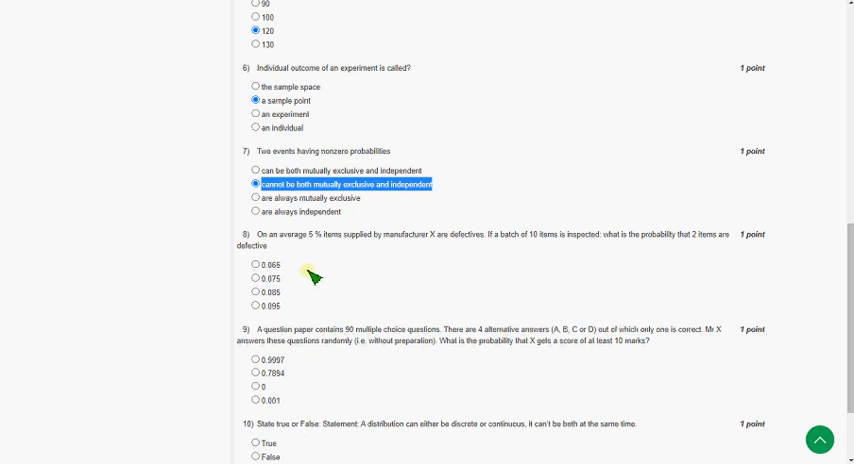
scroll(down, 3)
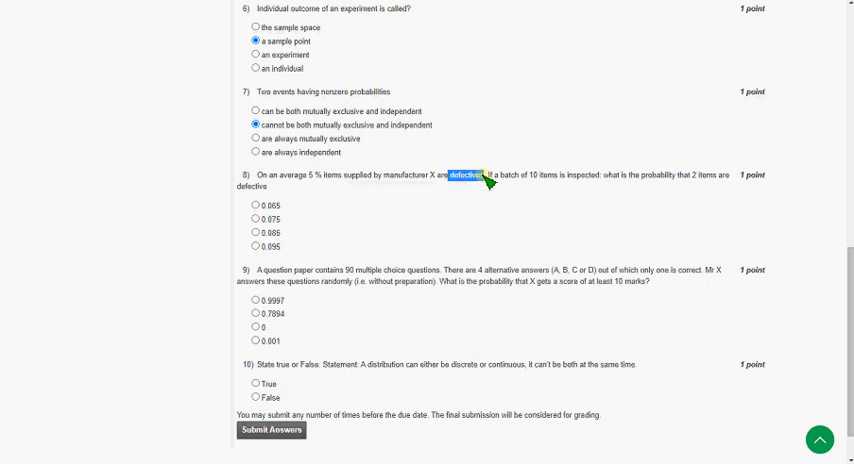
- Answer question 8 on defective items with 0.075
drag(484, 172, 578, 176)
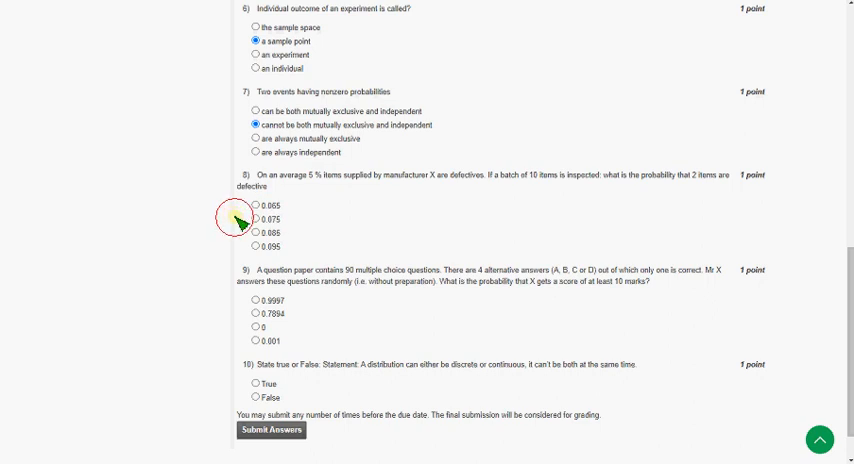
click(248, 220)
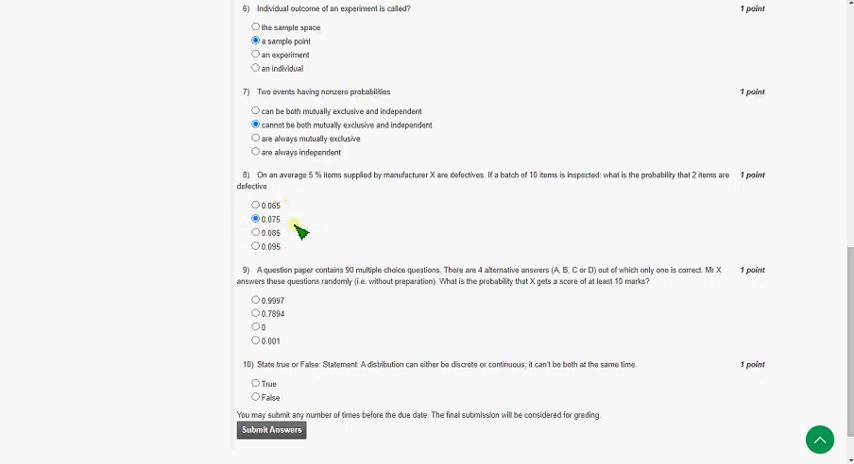
scroll(down, 3)
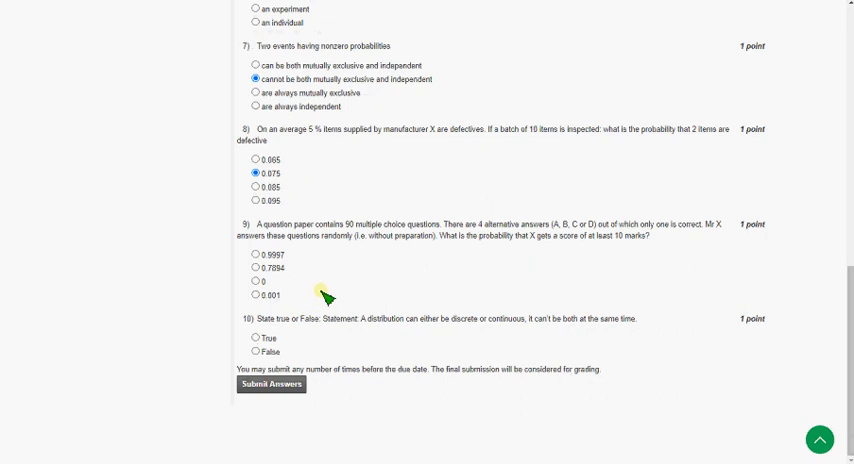
mouse_move(260, 224)
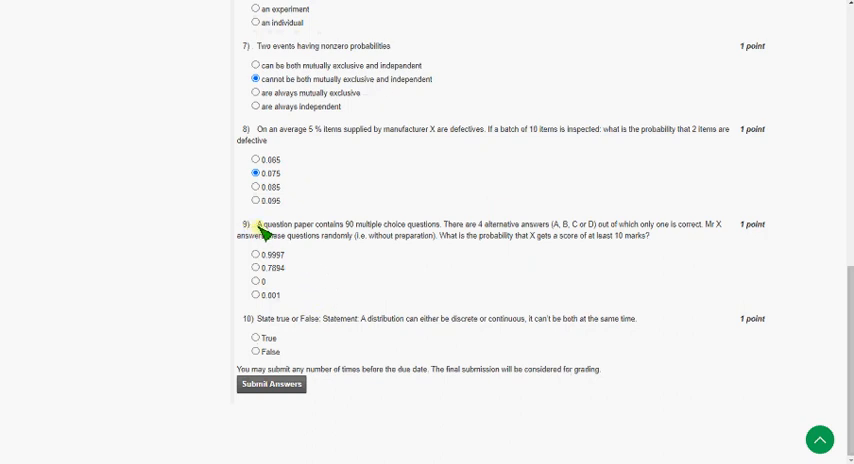
mouse_move(262, 228)
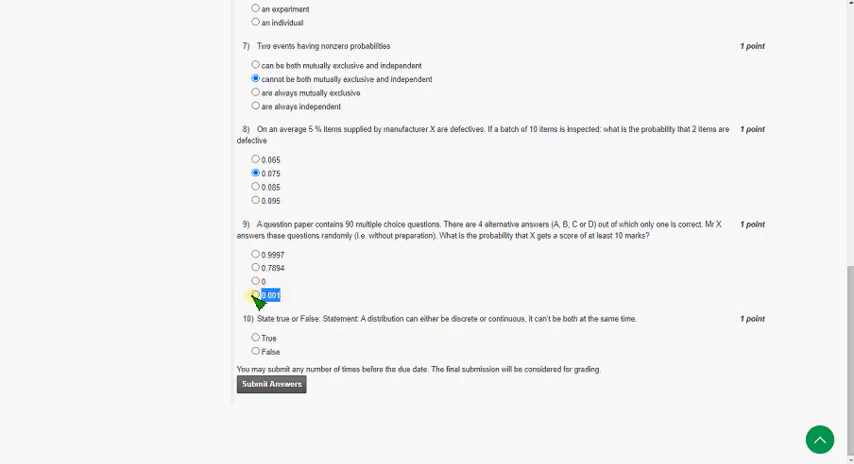
- Answer question 9 on the guessed multiple-choice paper with 0.001
click(256, 294)
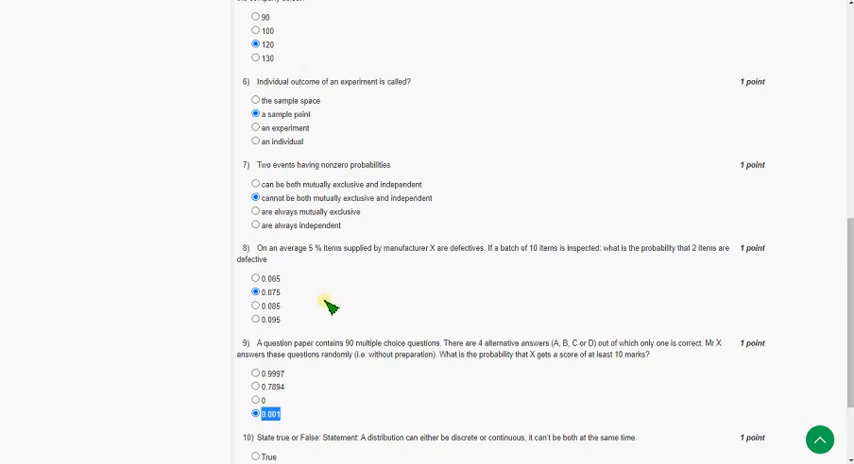
scroll(down, 3)
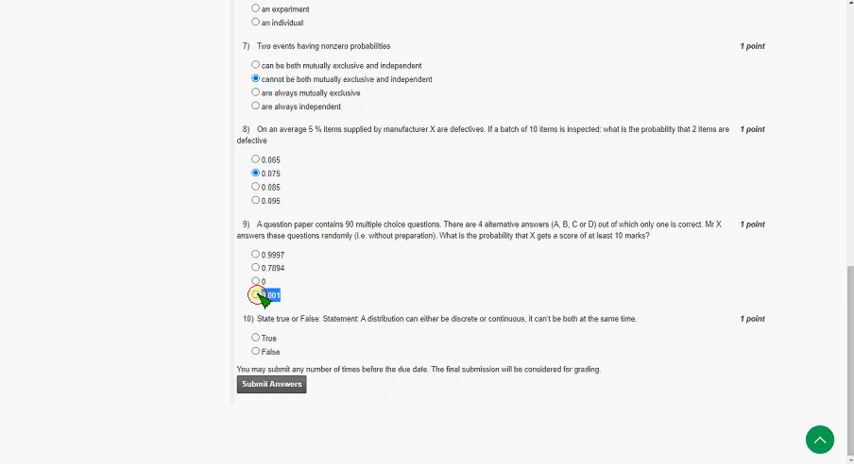
click(252, 296)
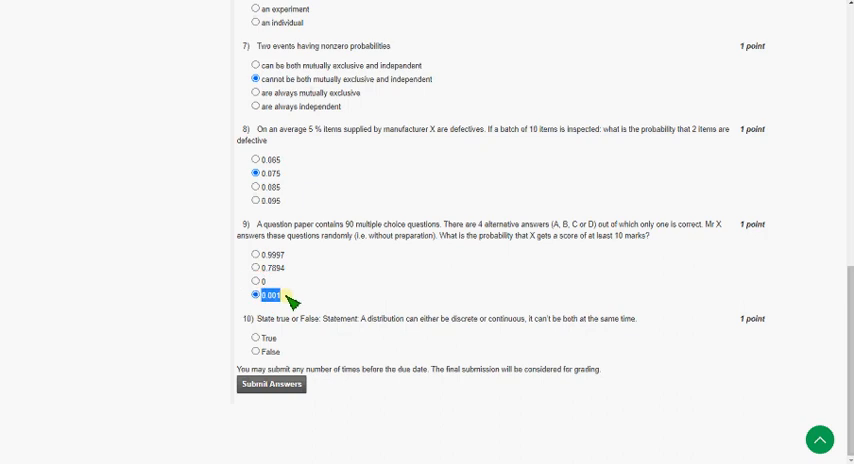
mouse_move(264, 324)
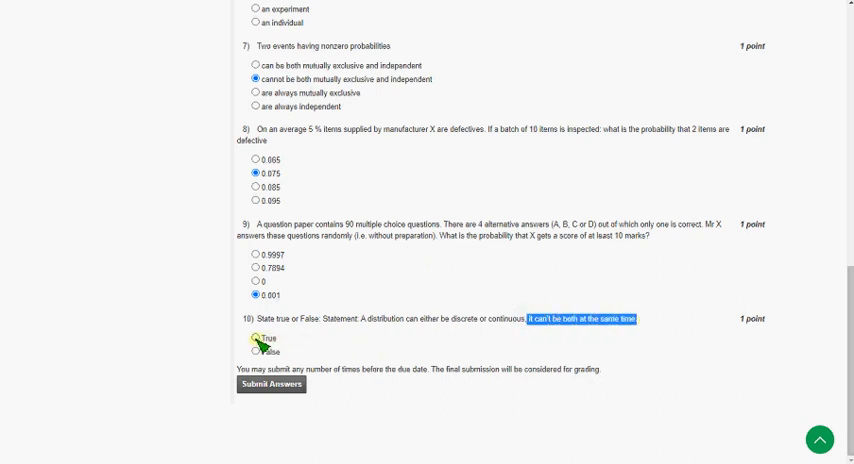
- Answer question 10, the discrete-or-continuous statement, with True
click(254, 338)
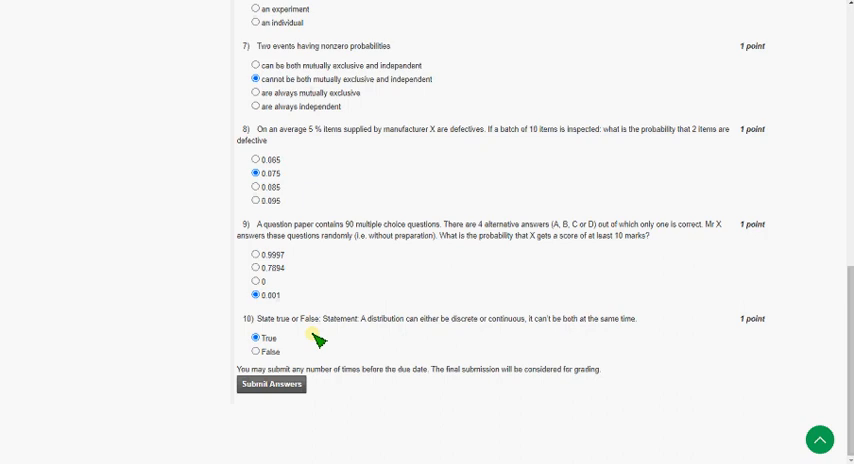
mouse_move(326, 372)
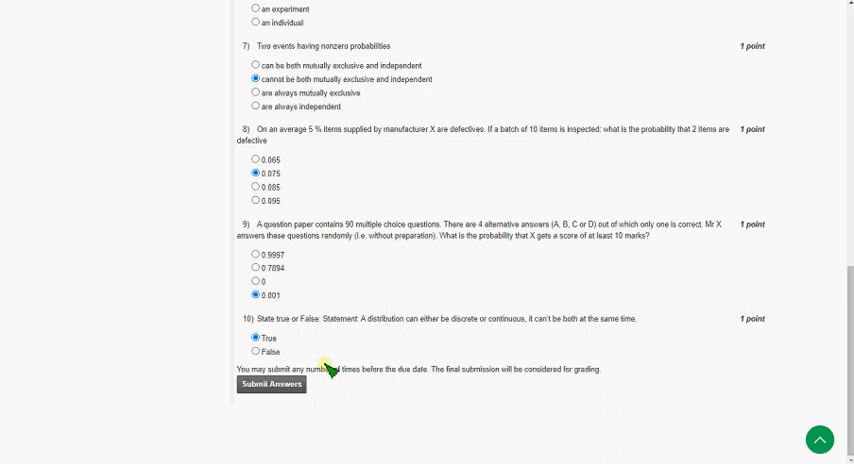